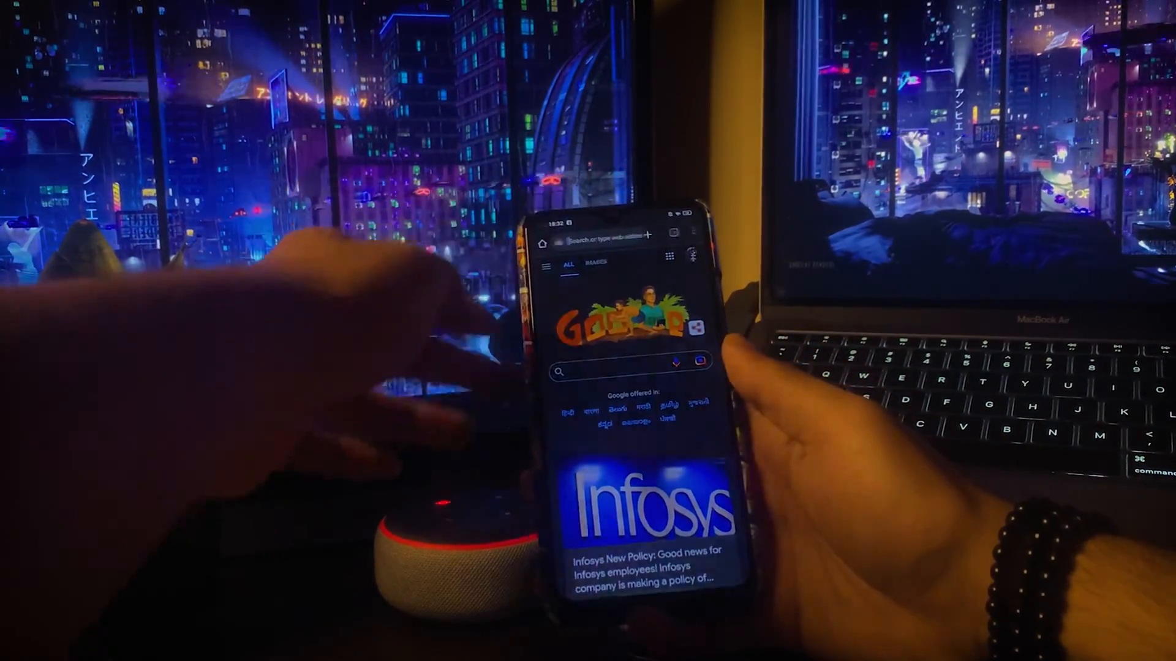
- Load lockurl.netlify.app in Chrome's address bar
{"action": "type", "text": "lockurl.netlify.app"}
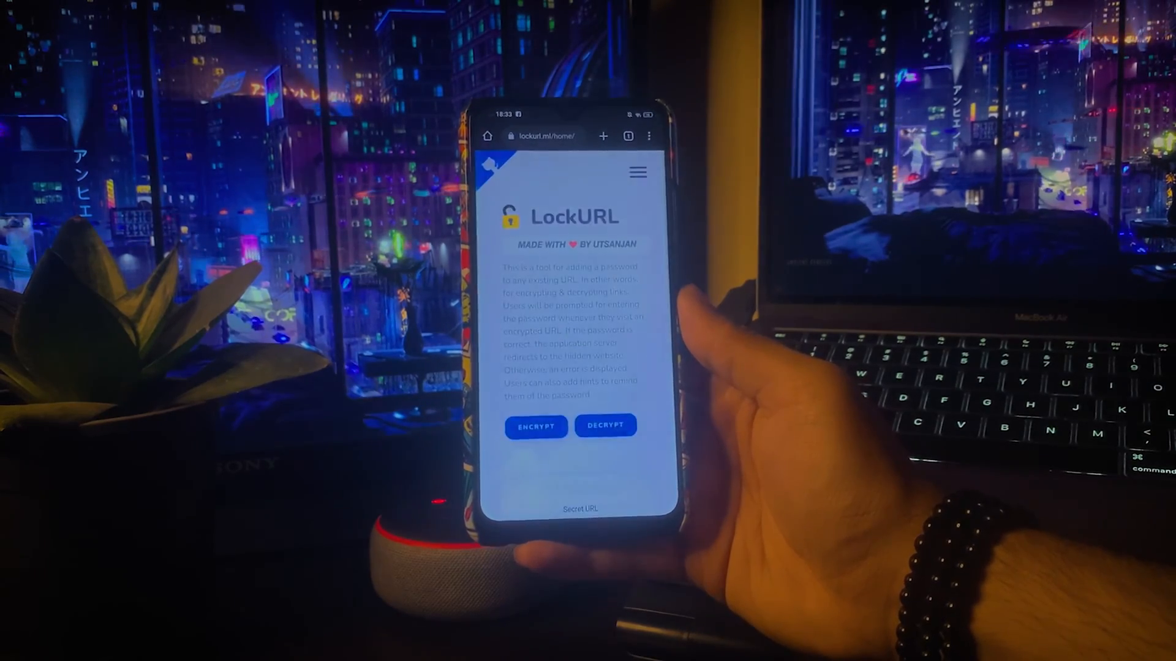
- Scroll the Stack Overflow profile page to bring up its web address
{"action": "scroll", "scroll_direction": "down", "scroll_amount": 3}
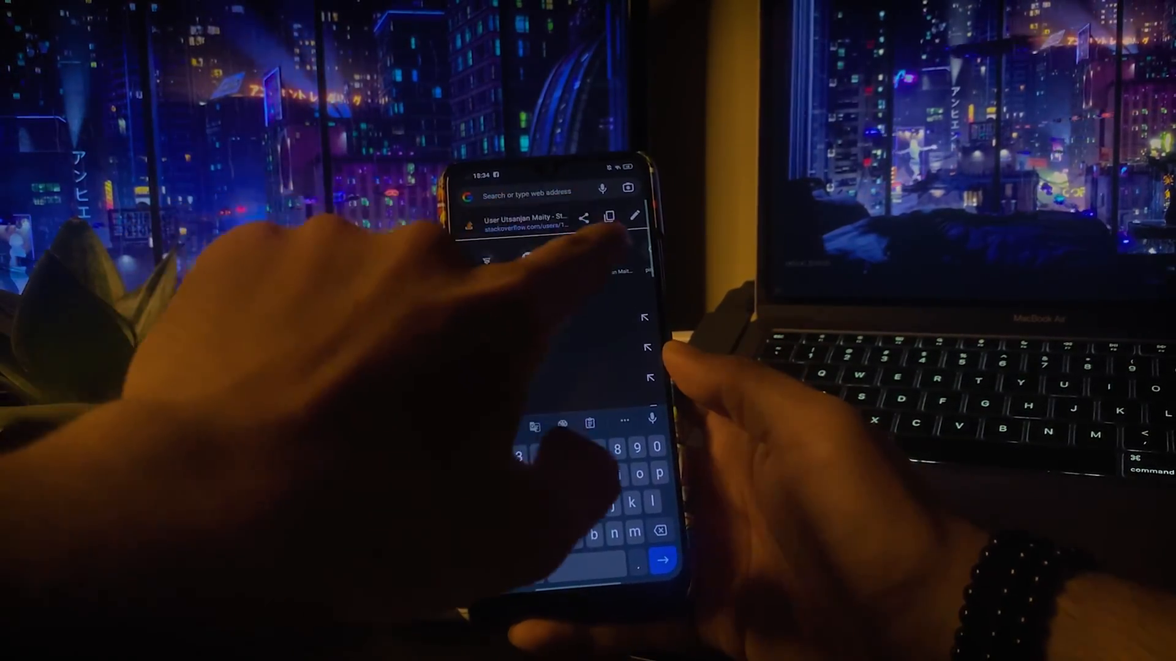
- Paste the copied profile link into LockURL's Secret URL and add the hint 'password'
{"action": "left_click", "coordinate": [525, 223]}
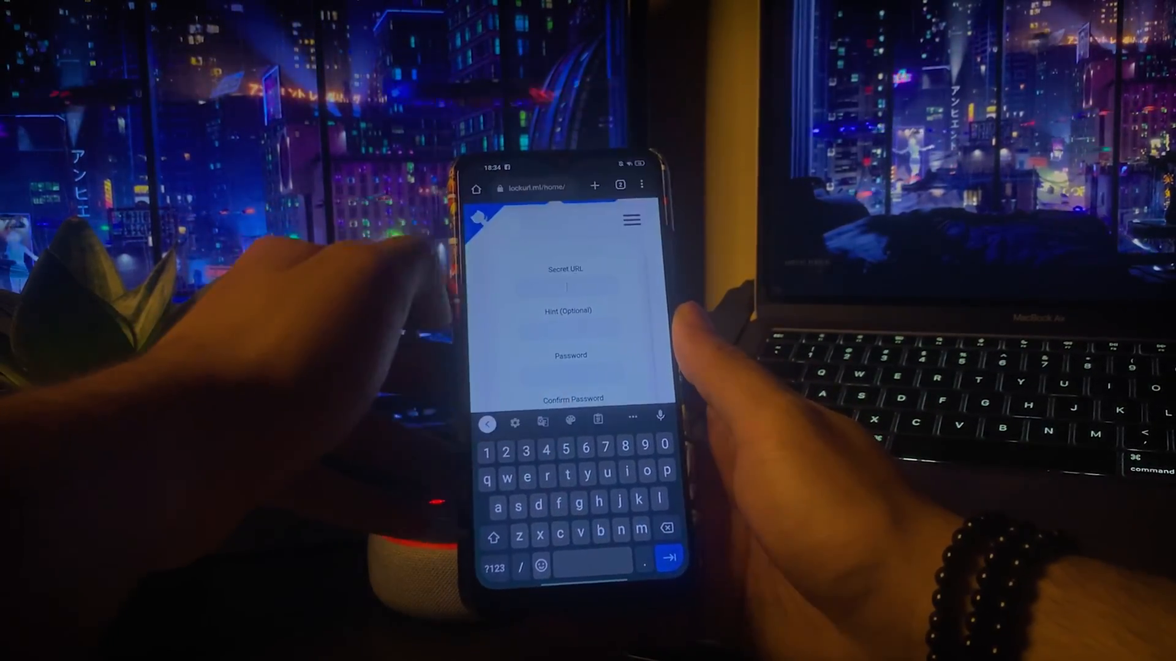
{"action": "scroll", "scroll_direction": "down", "scroll_amount": 3}
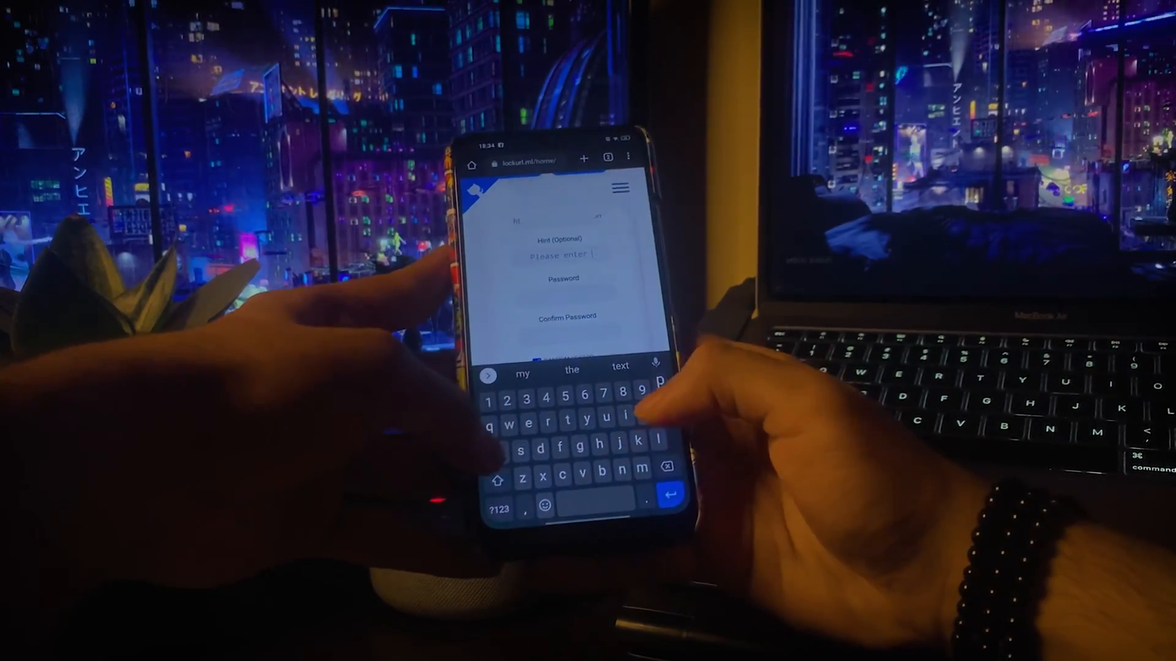
{"action": "type", "text": "password"}
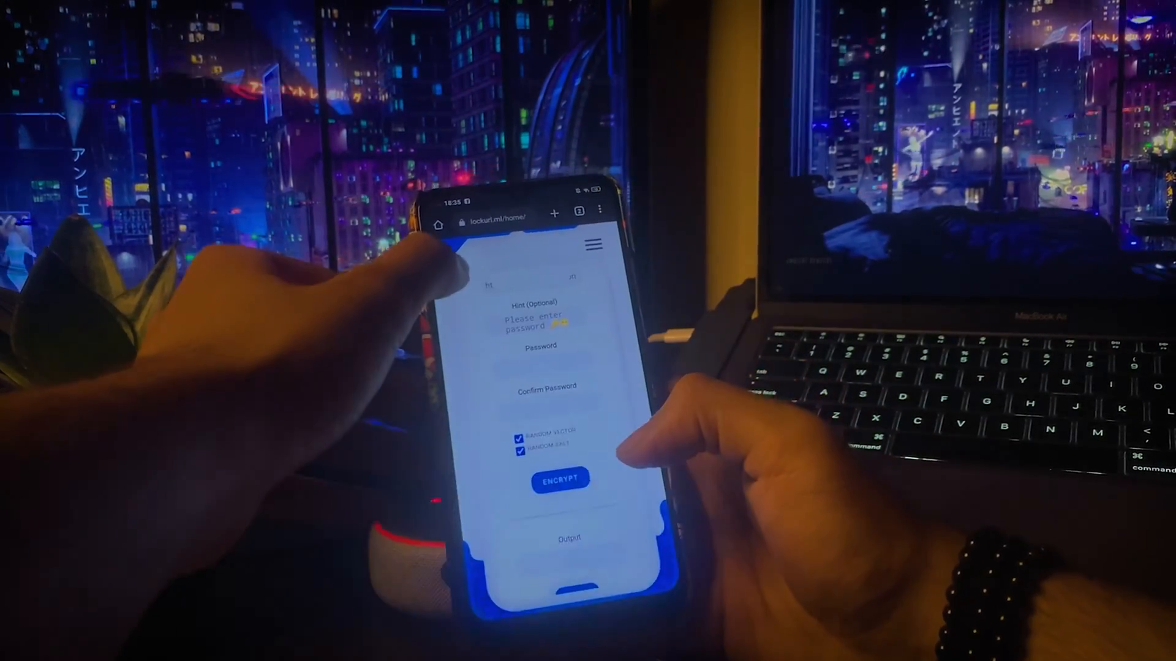
{"action": "left_click", "coordinate": [559, 480]}
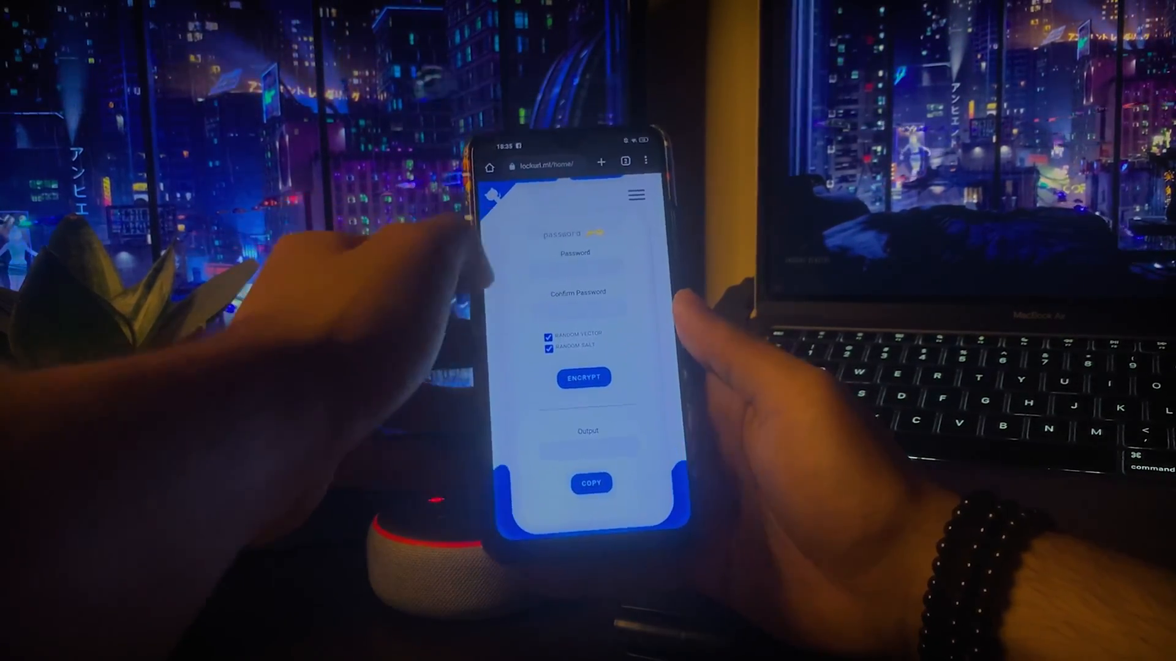
- Encrypt the link with a password, copy the locked link, and paste it into the address bar
{"action": "left_click", "coordinate": [574, 258]}
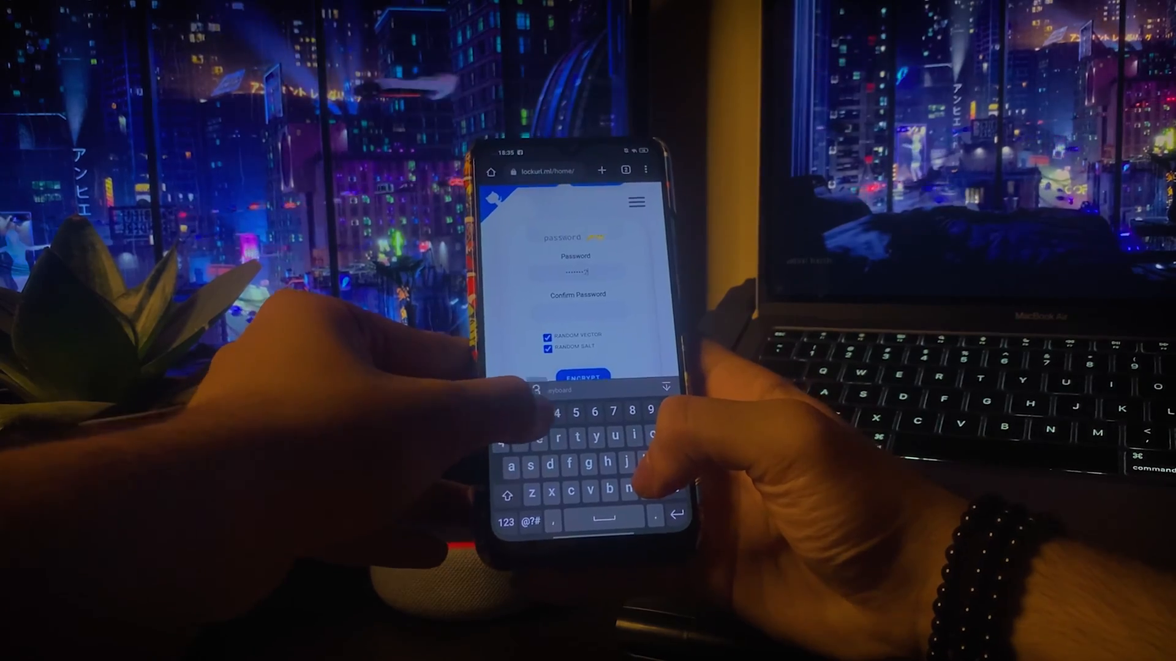
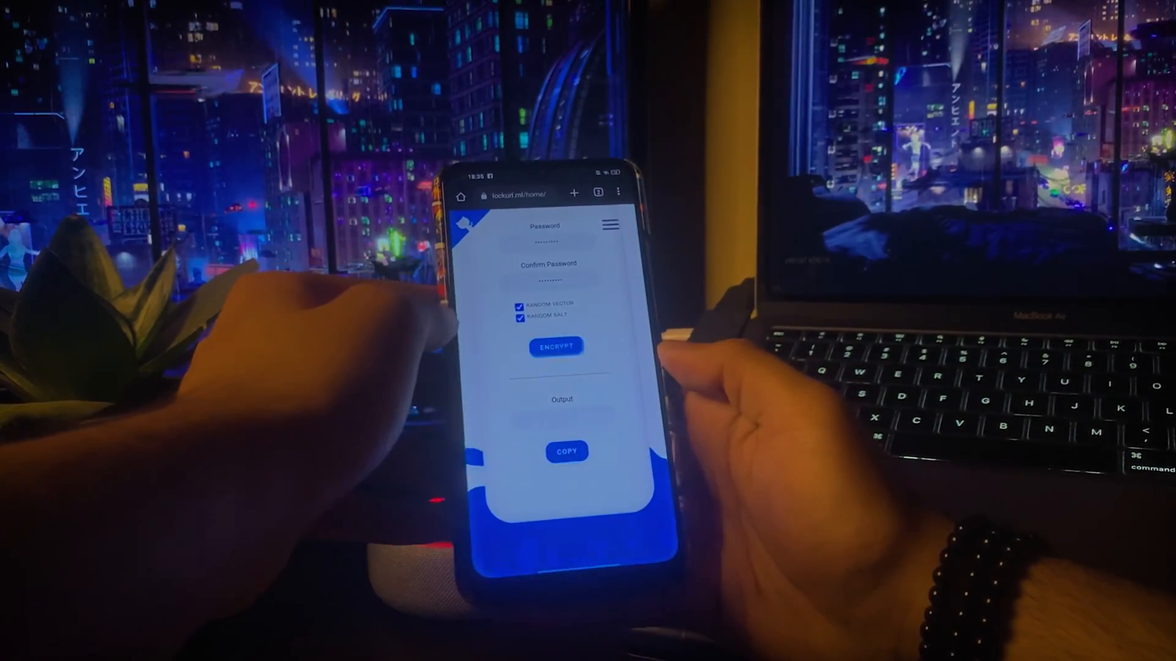
{"action": "left_click", "coordinate": [555, 347]}
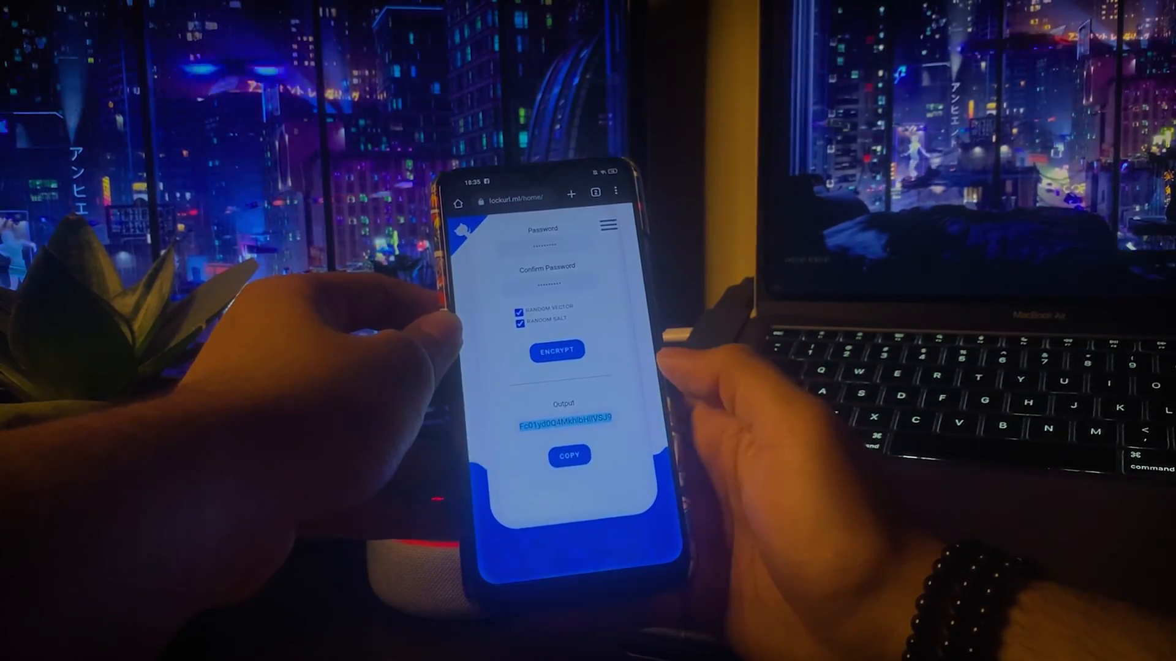
{"action": "left_click", "coordinate": [568, 455]}
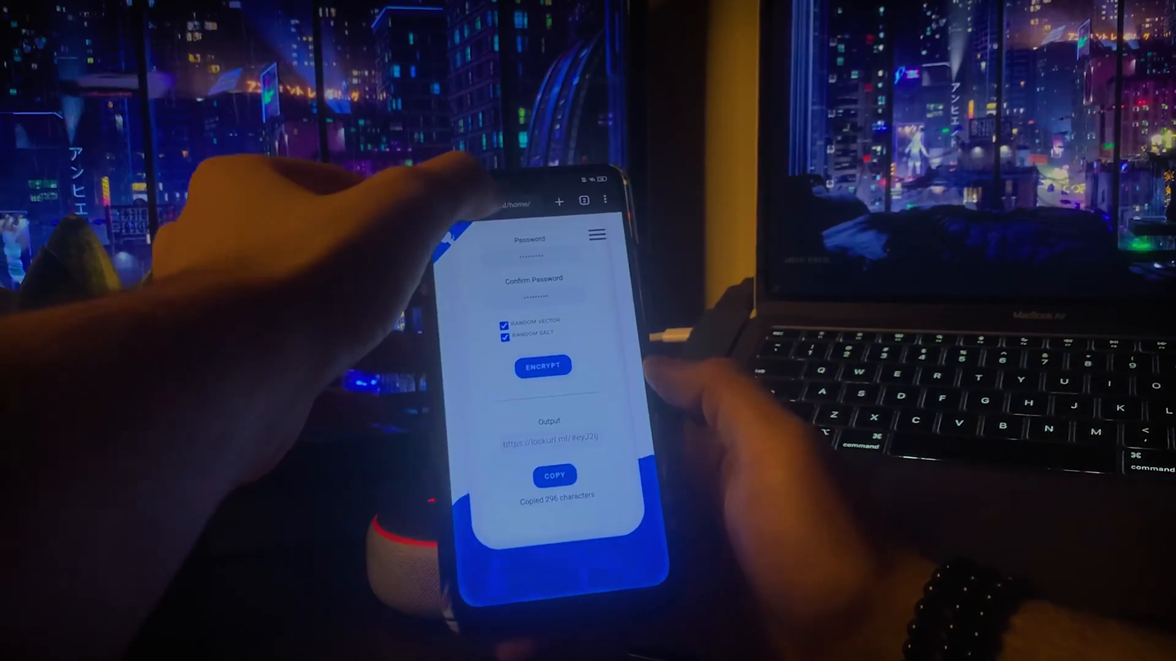
{"action": "left_click", "coordinate": [528, 203]}
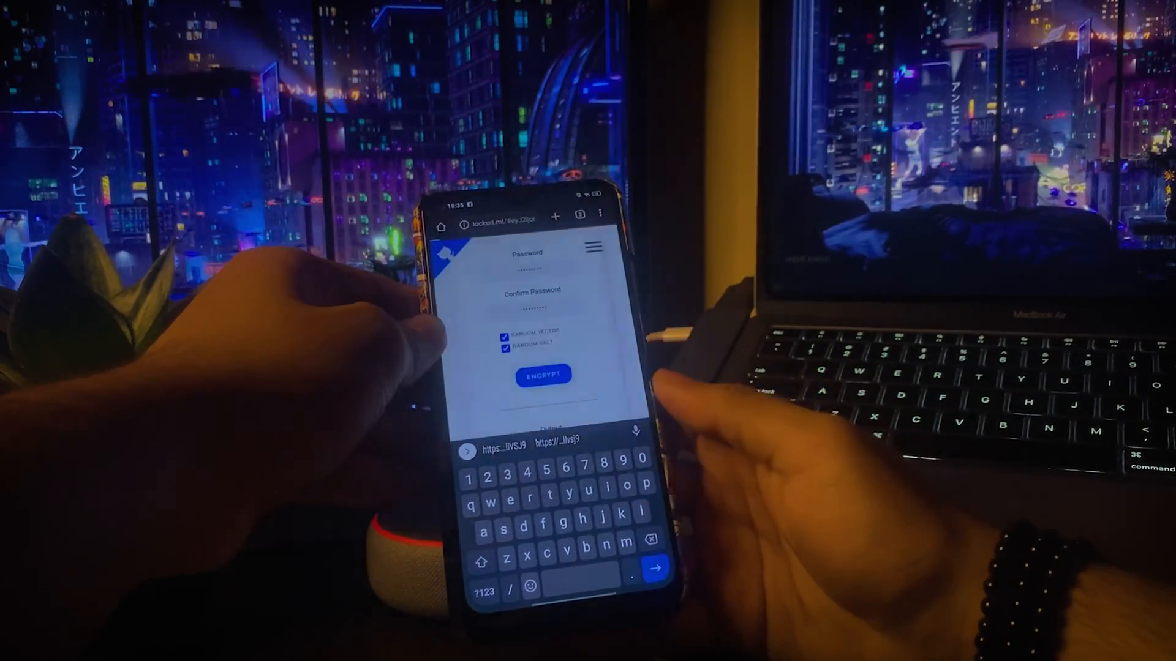
- Load the locked link and enter the correct password to reach the Stack Overflow profile
{"action": "left_click", "coordinate": [543, 374]}
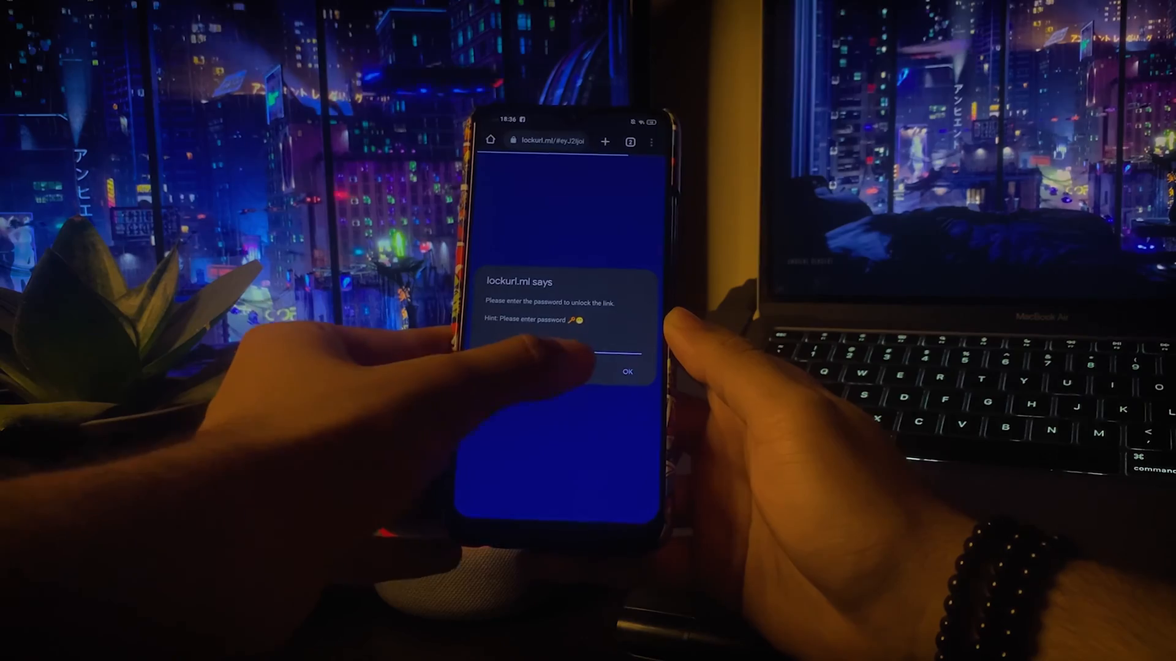
{"action": "left_click", "coordinate": [565, 350]}
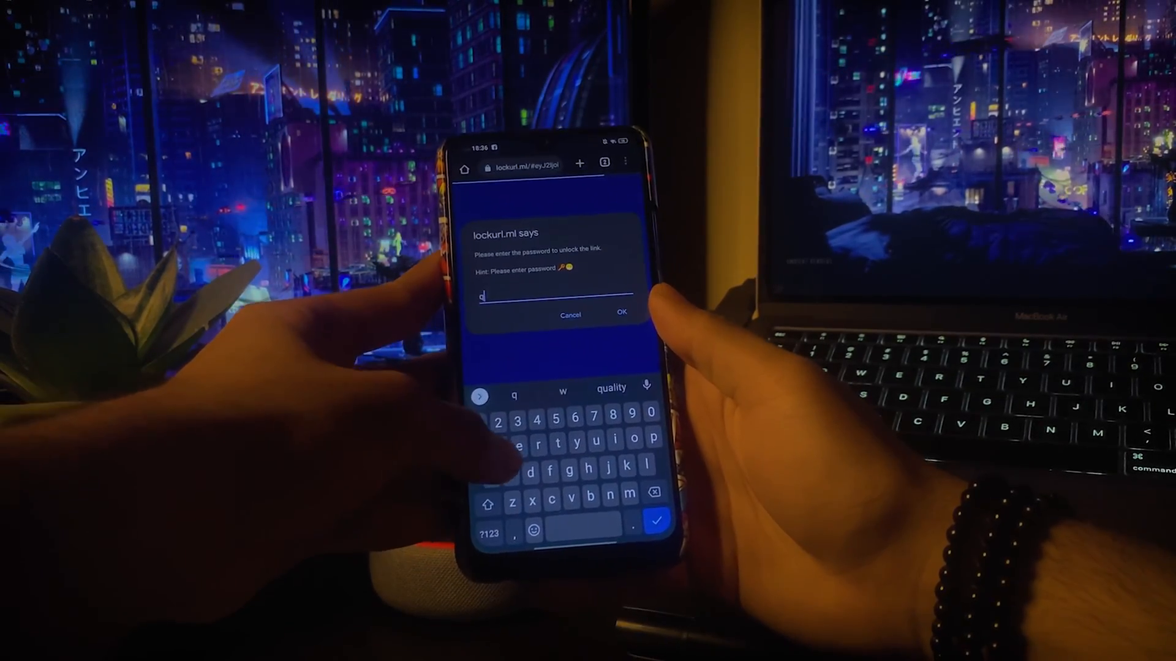
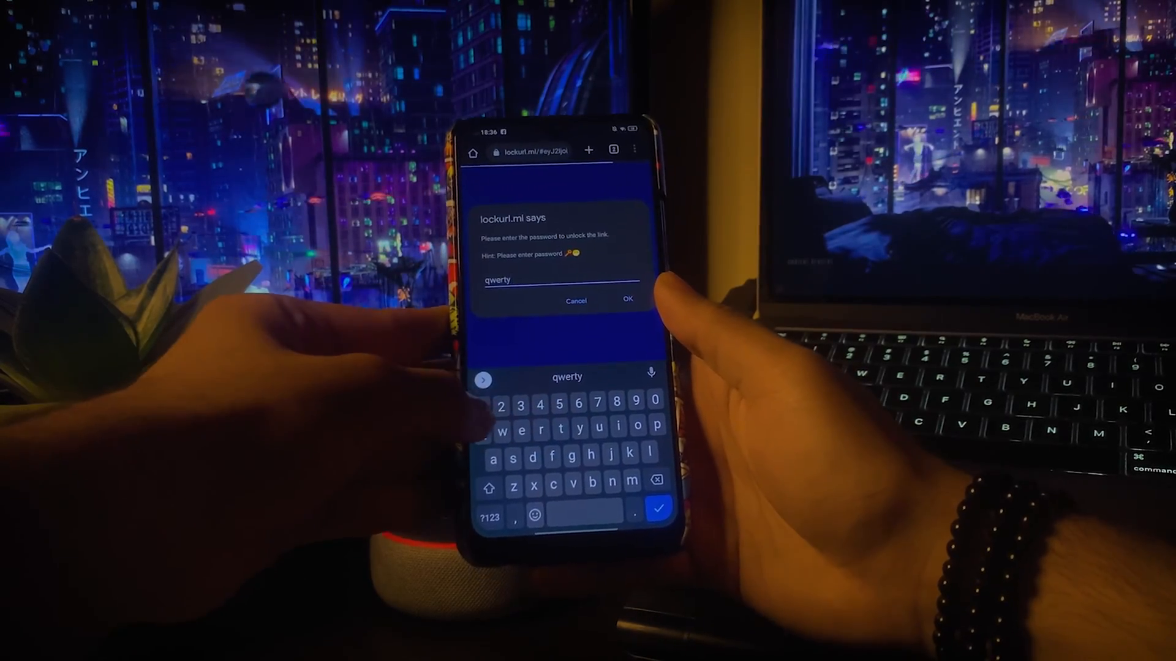
{"action": "left_click", "coordinate": [627, 299]}
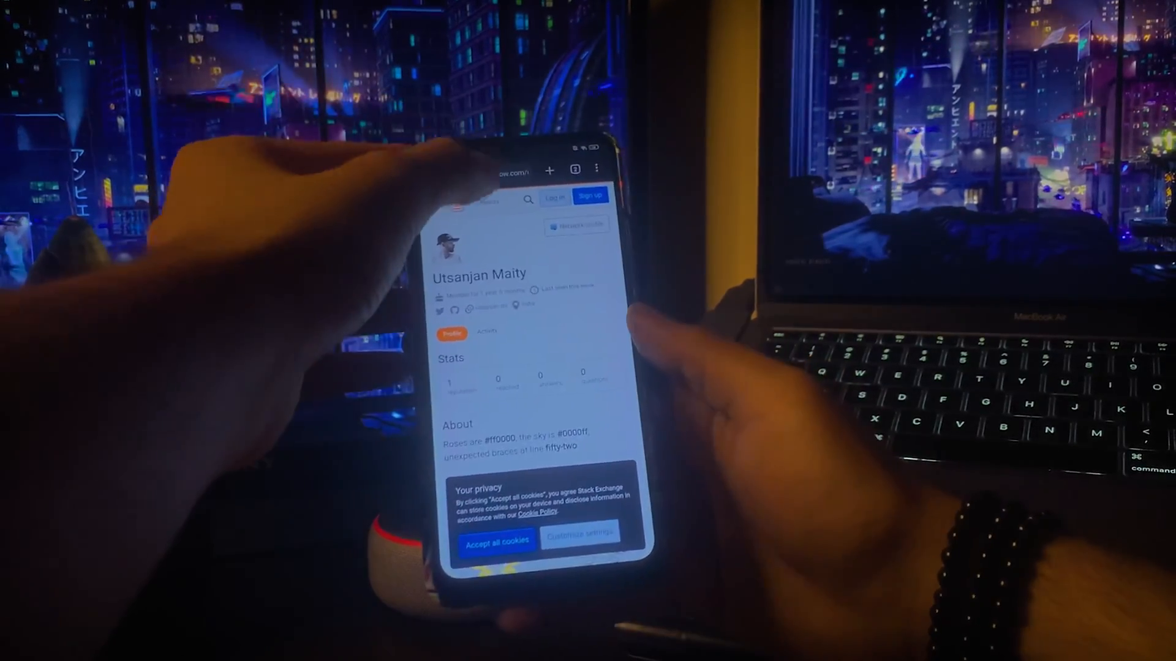
- Reopen the locked link, submit wrong password 'abc123' for the error, then open the GitHub repository
{"action": "left_click", "coordinate": [514, 171]}
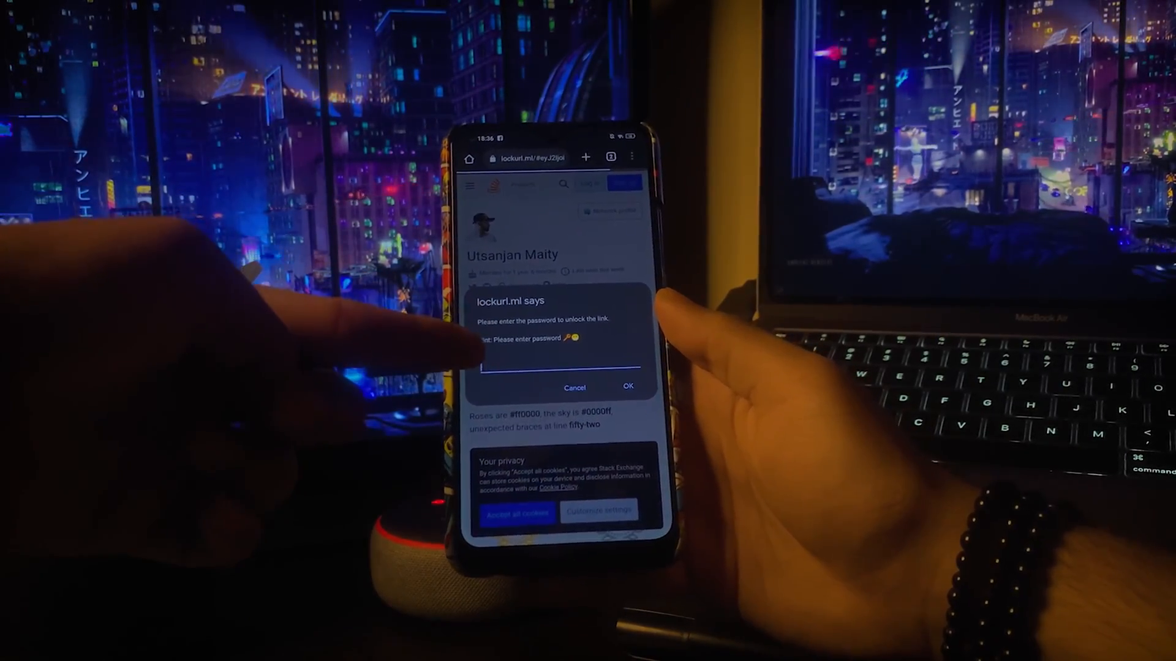
{"action": "left_click", "coordinate": [561, 367]}
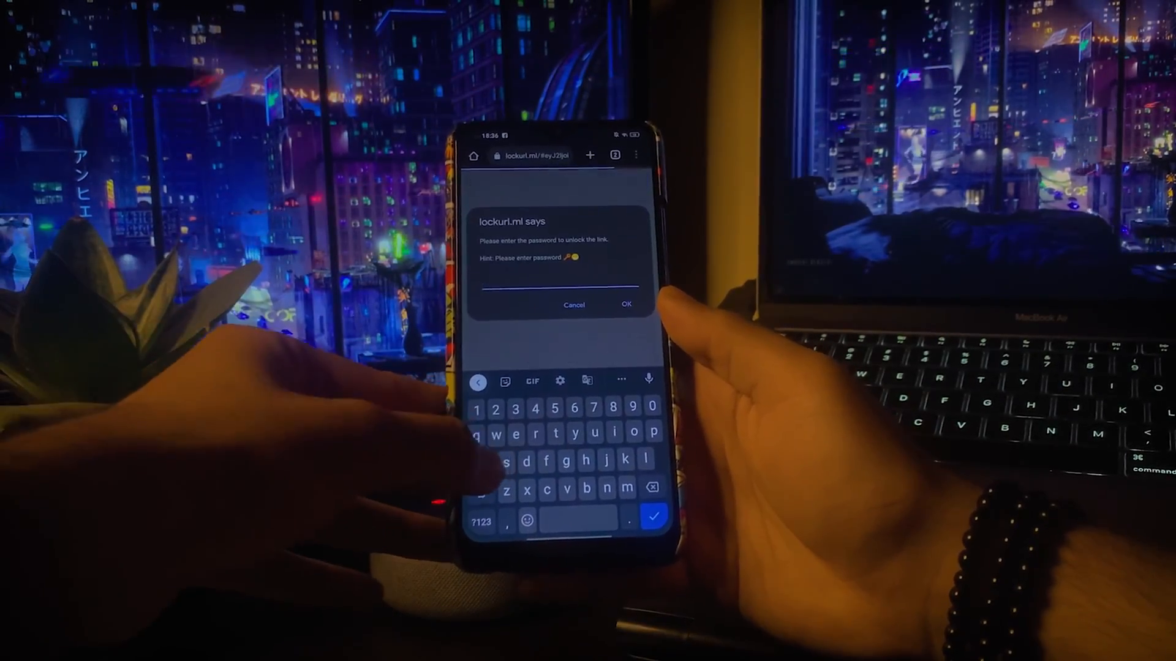
{"action": "type", "text": "abc1"}
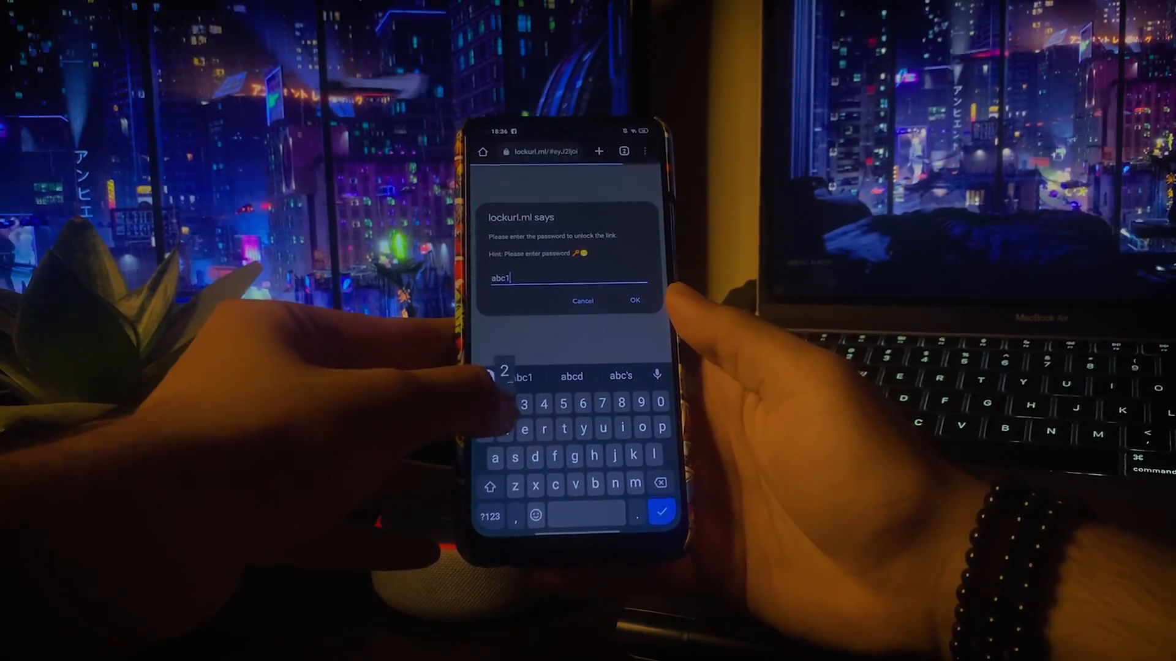
{"action": "type", "text": "23"}
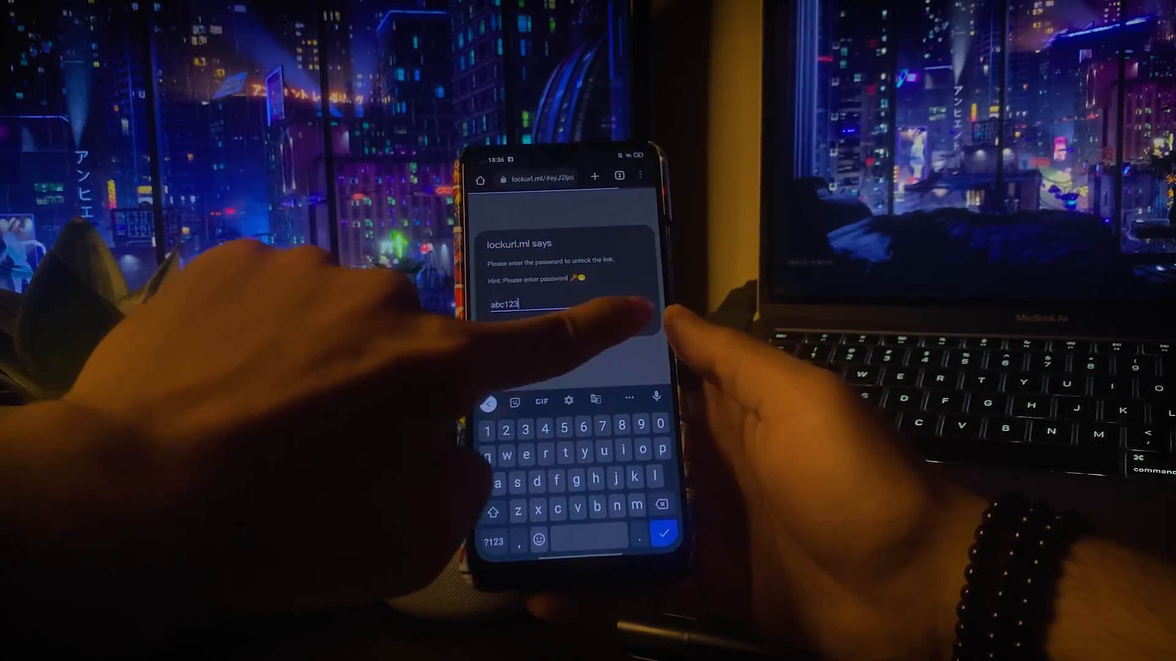
{"action": "left_click", "coordinate": [661, 532]}
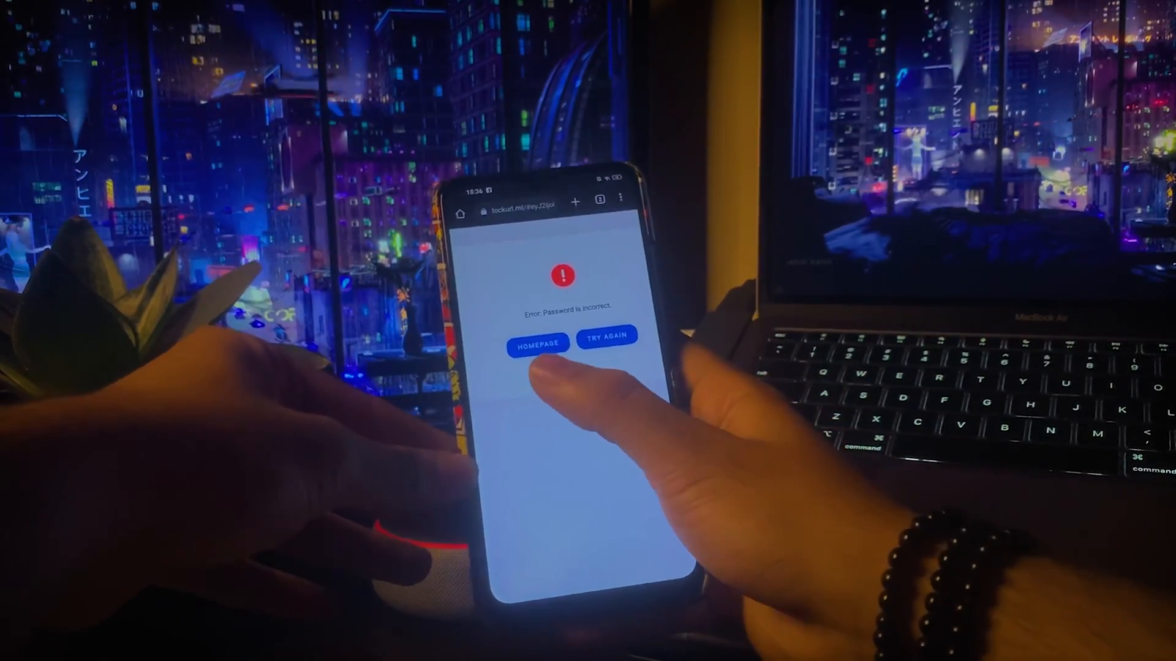
{"action": "left_click", "coordinate": [607, 334]}
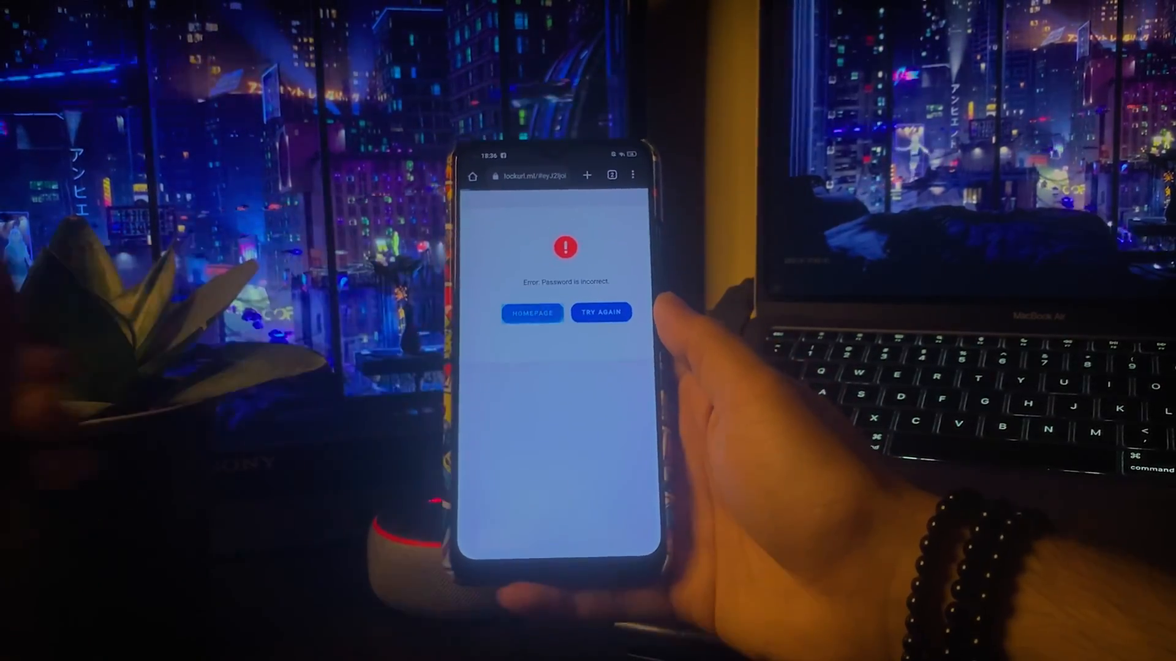
{"action": "left_click", "coordinate": [531, 313]}
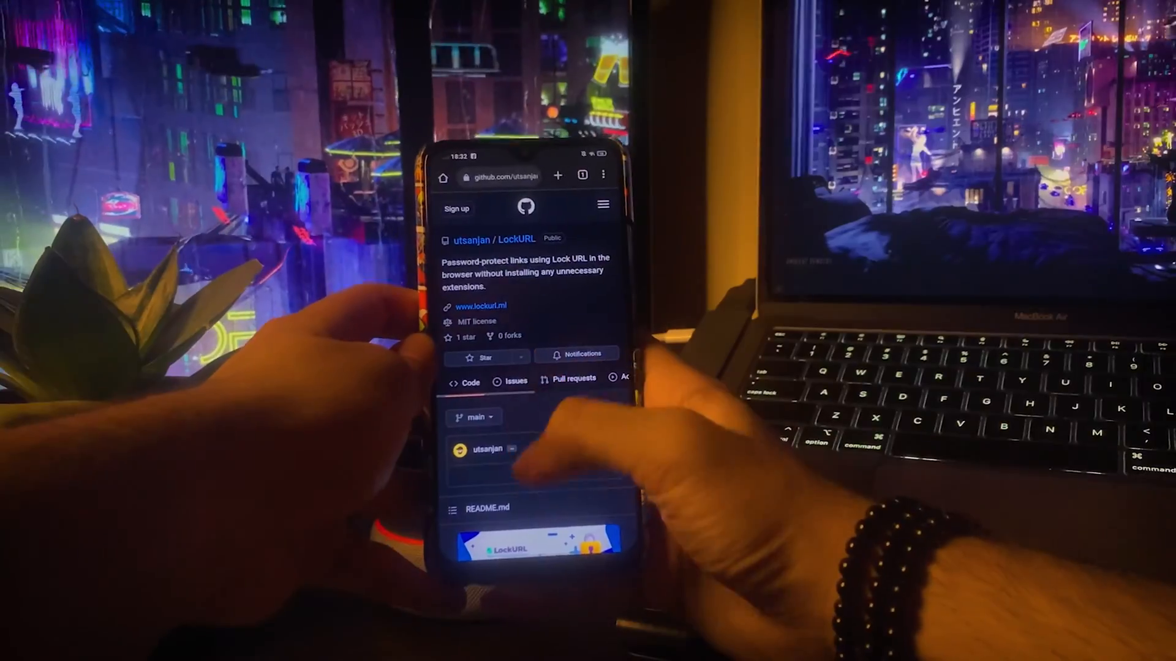
- Scroll down the LockURL README to its description and usage guide
{"action": "scroll", "scroll_direction": "down", "scroll_amount": 3}
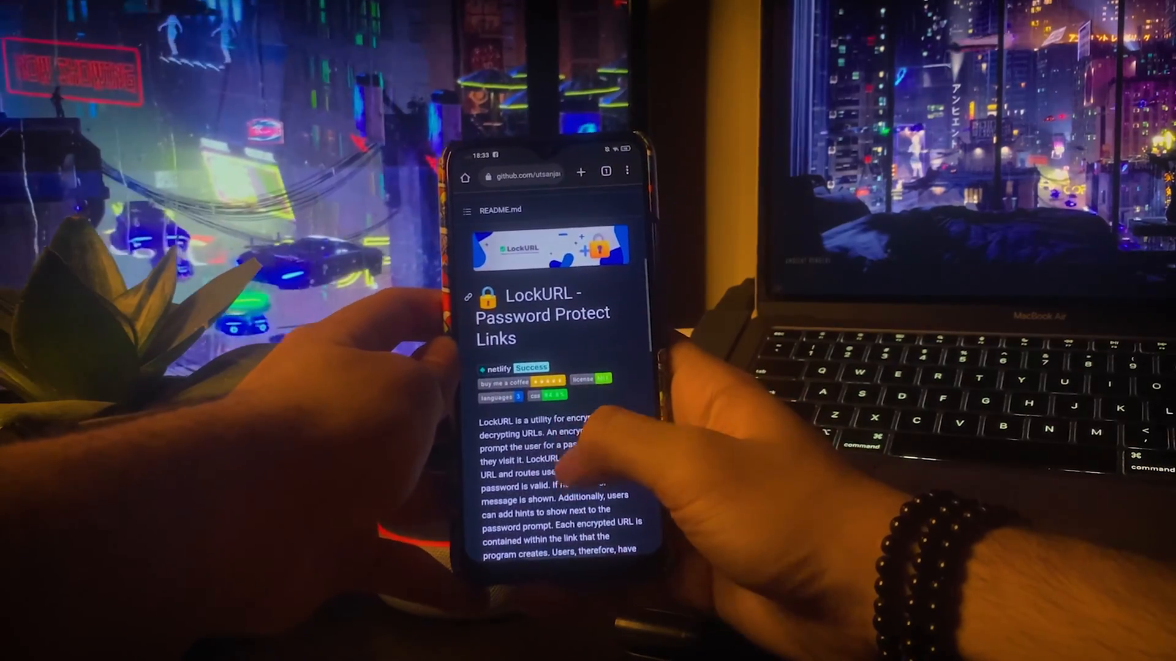
{"action": "scroll", "scroll_direction": "down", "scroll_amount": 3}
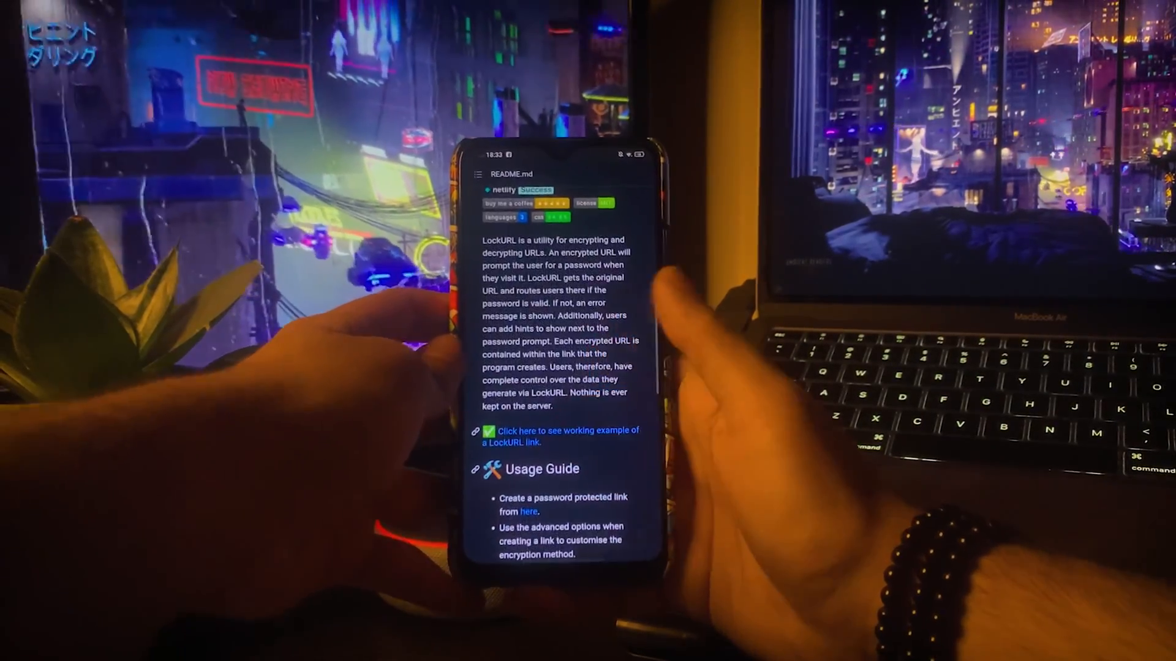